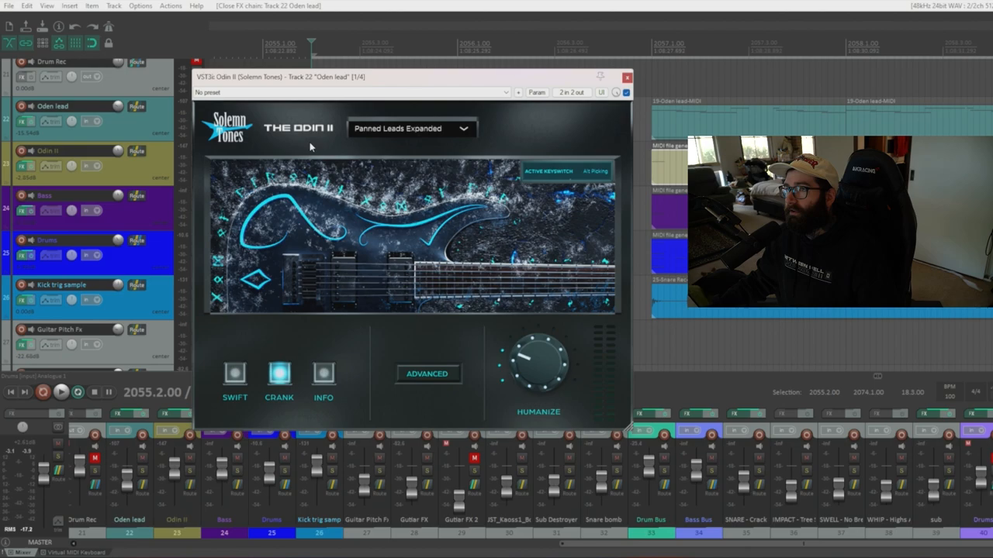
mouse_move(368, 141)
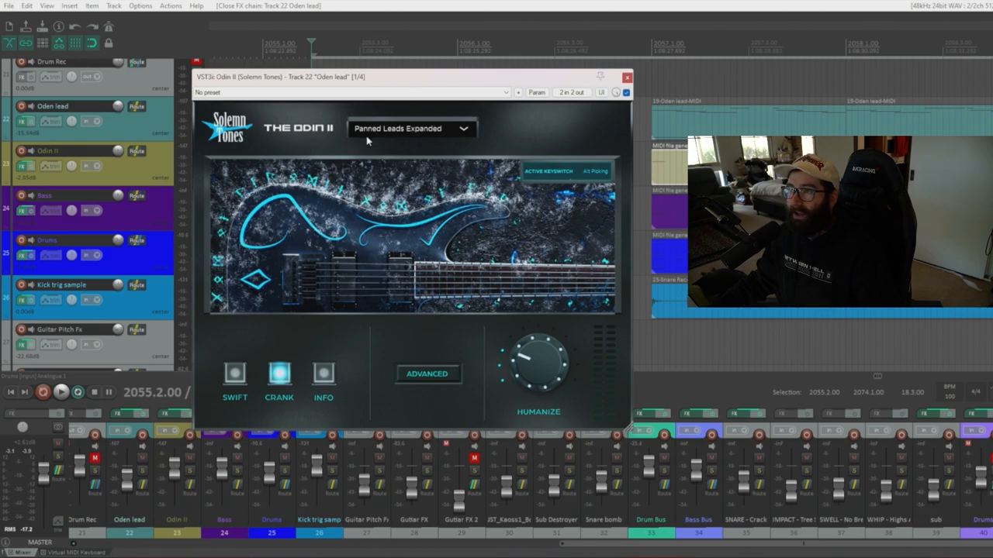
Draw an empty MIDI item on the Odin II track across bars 2097–2113
click(625, 76)
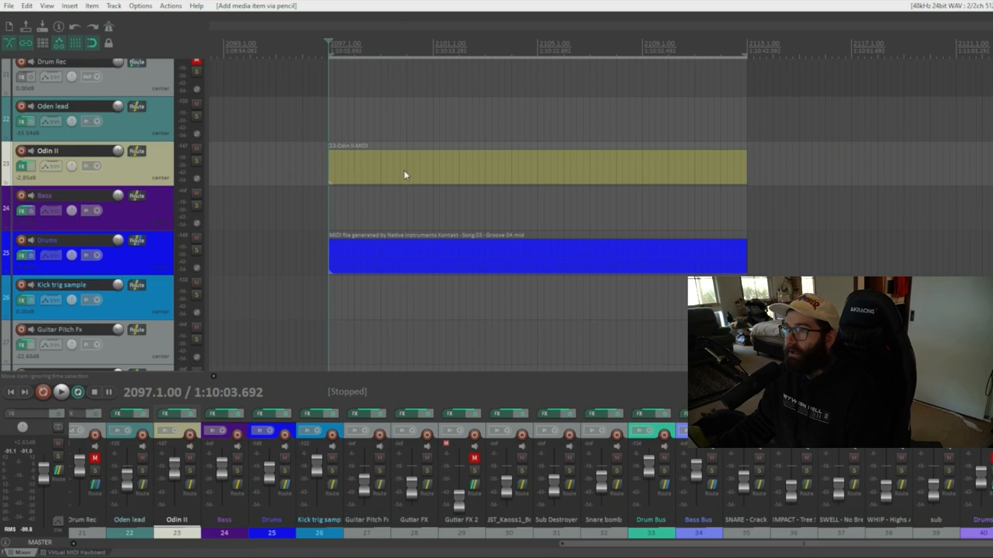
Open the Odin II MIDI item and set key snap to C# natural minor
double_click(404, 166)
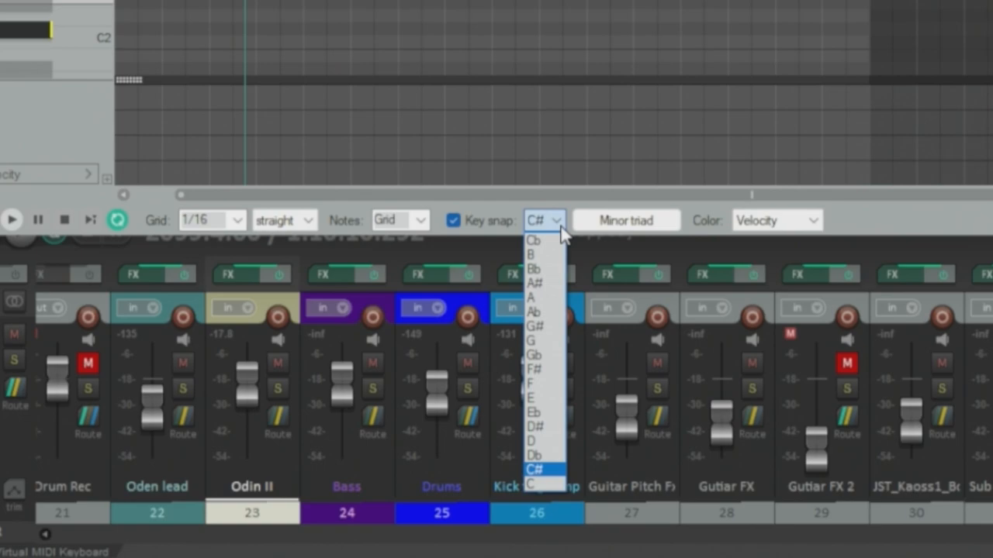
click(625, 221)
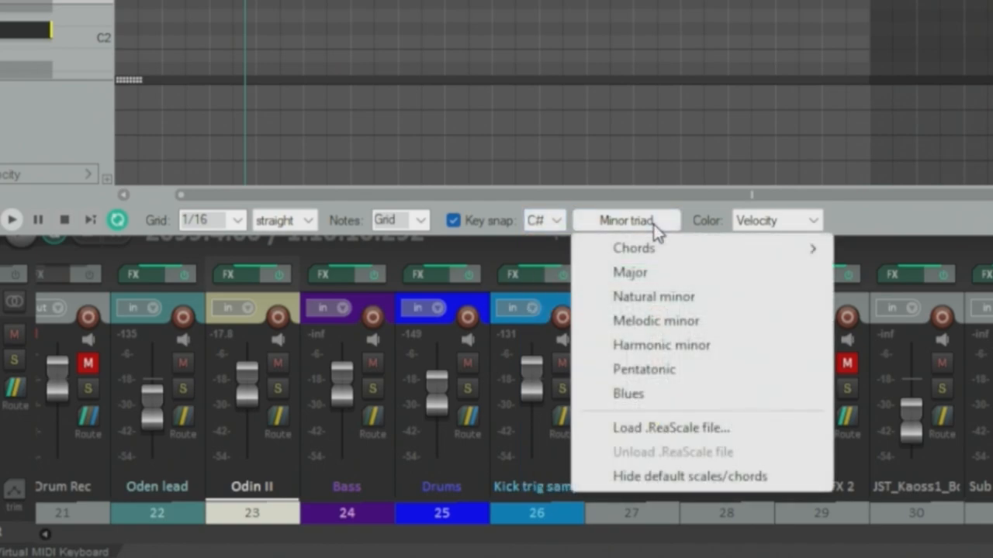
mouse_move(756, 306)
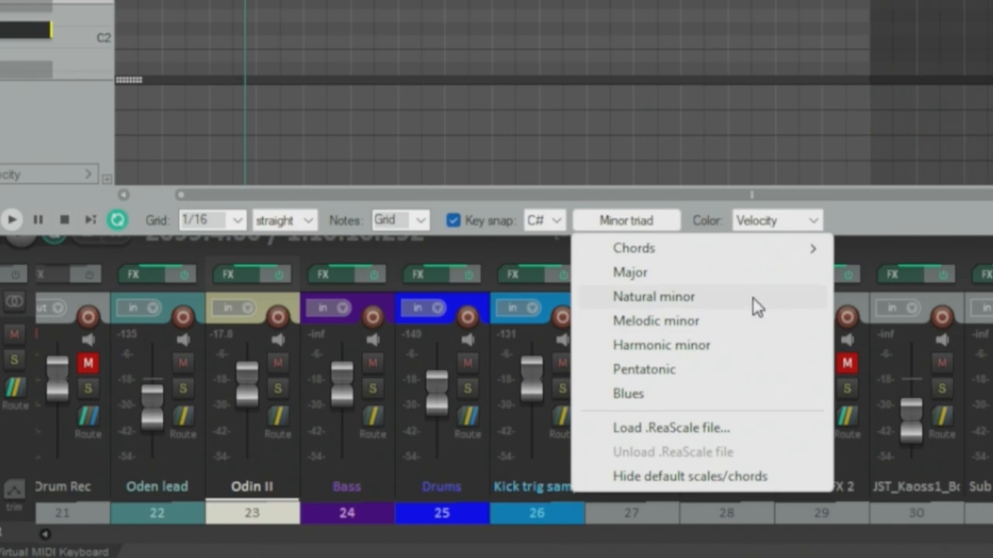
click(653, 296)
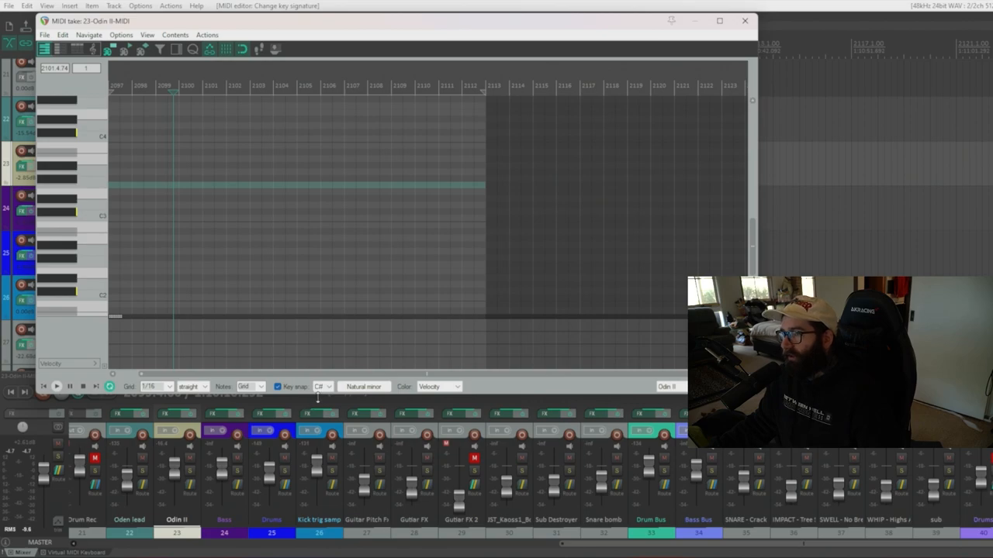
Close the MIDI editor and open the groove copy on the Bass track
click(744, 21)
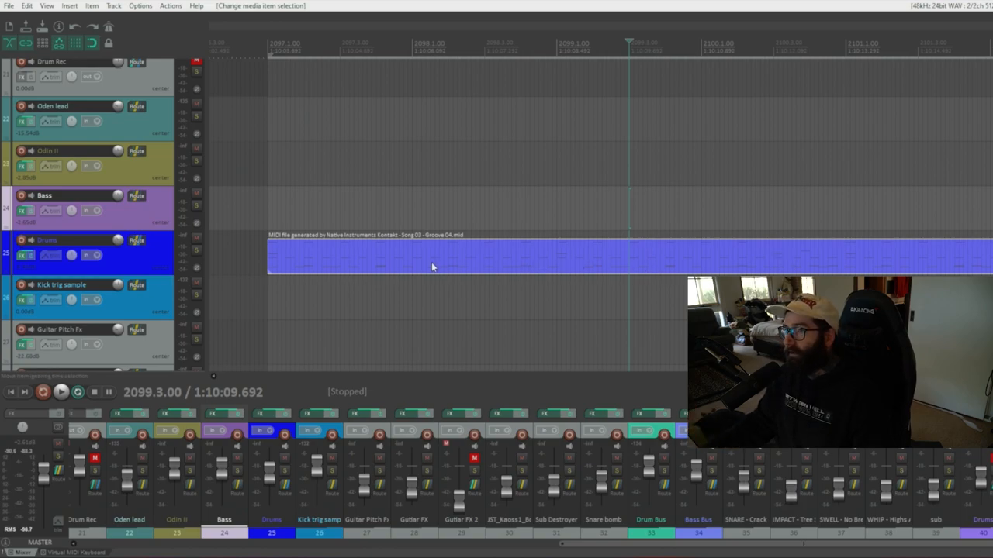
mouse_move(375, 272)
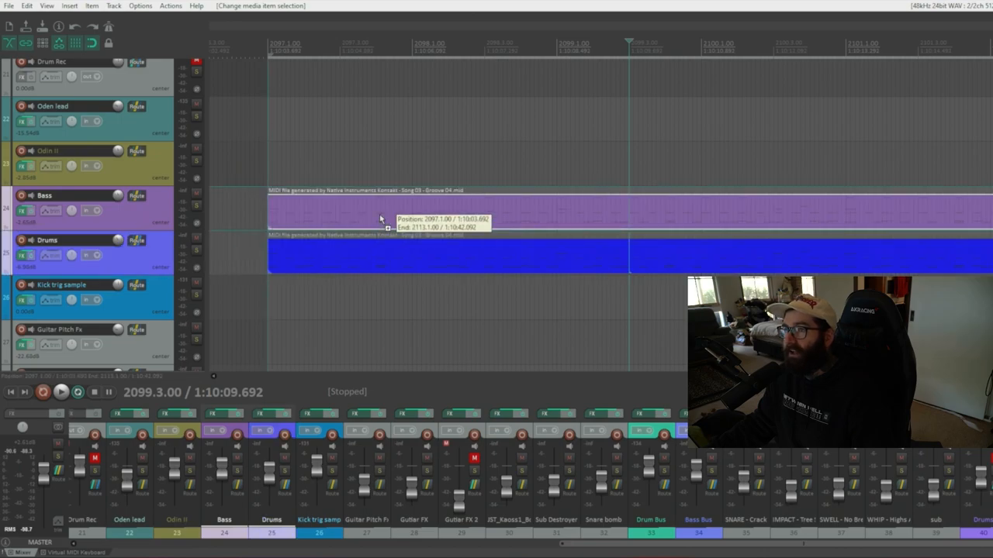
double_click(449, 210)
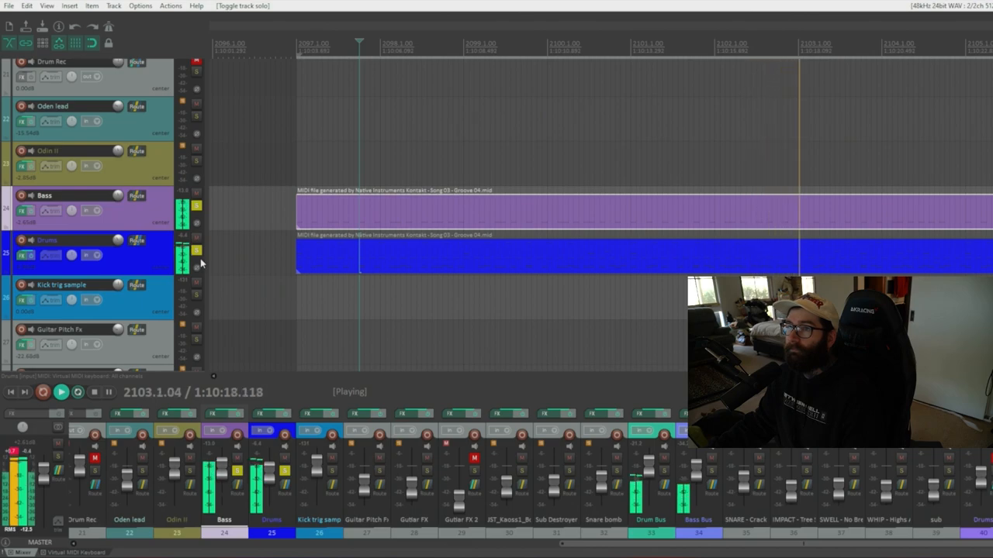
Toggle solo on the Drums track alongside Bass for playback
click(196, 210)
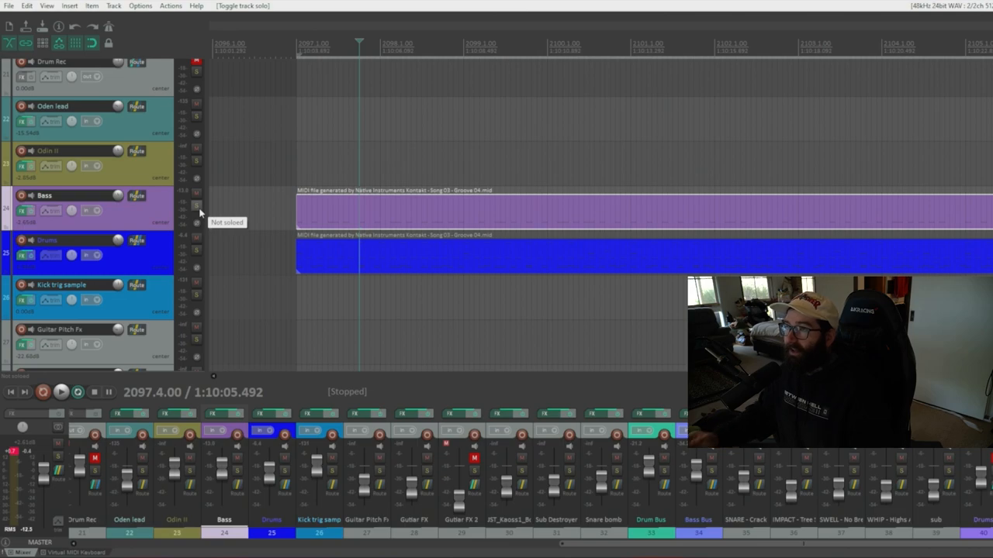
mouse_move(434, 230)
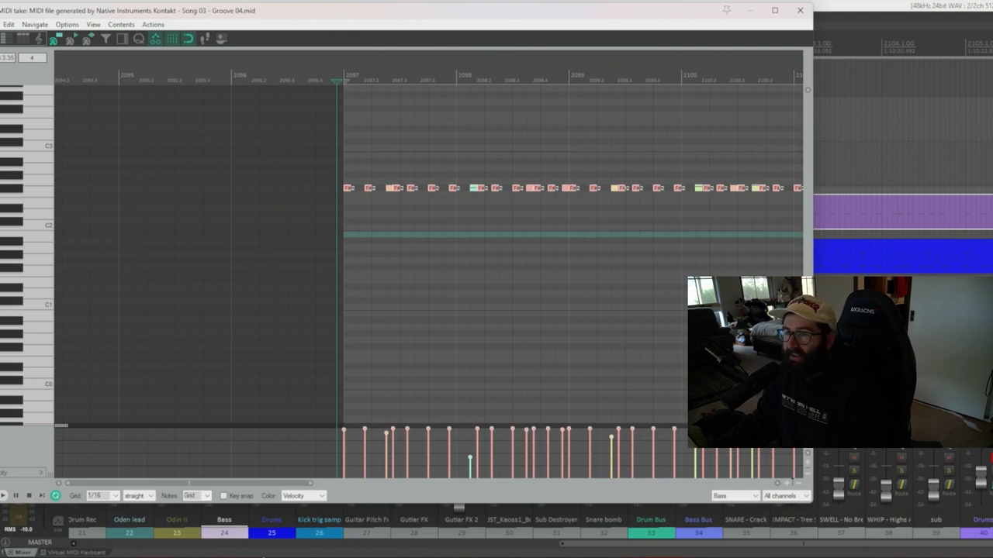
Return to the arrange view showing Bass and Drums grooves over bars 2097–2113
click(224, 495)
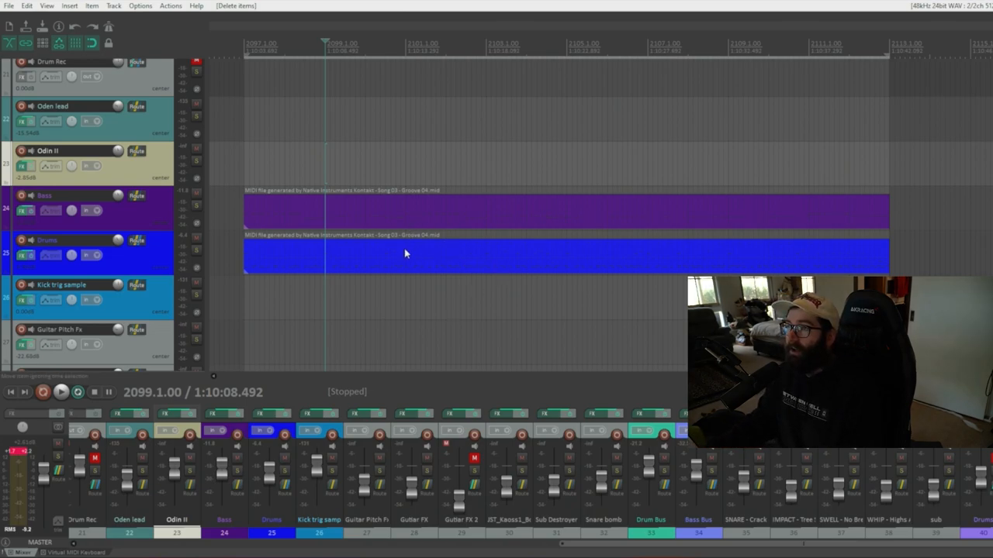
Place a copy of the groove MIDI item on the Odin II track
click(375, 211)
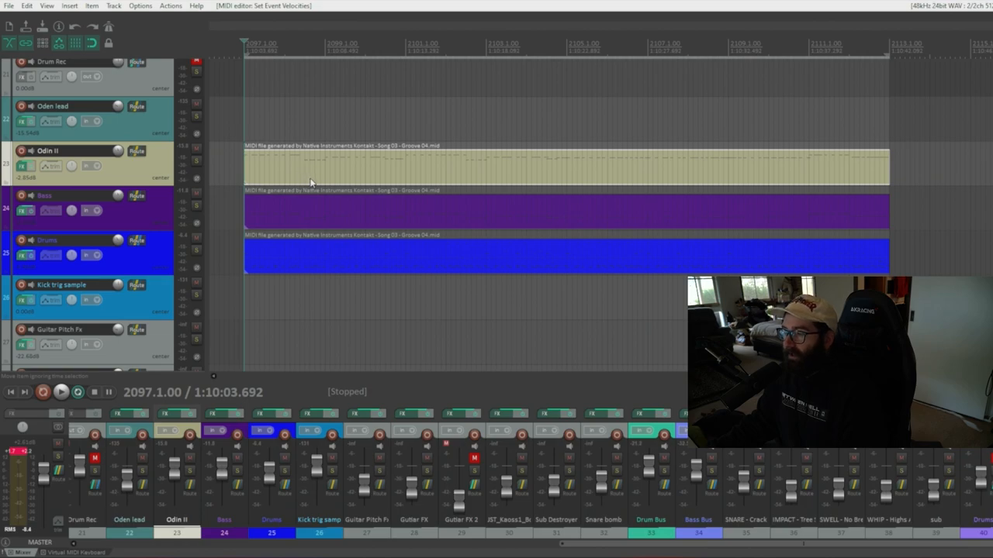
mouse_move(314, 179)
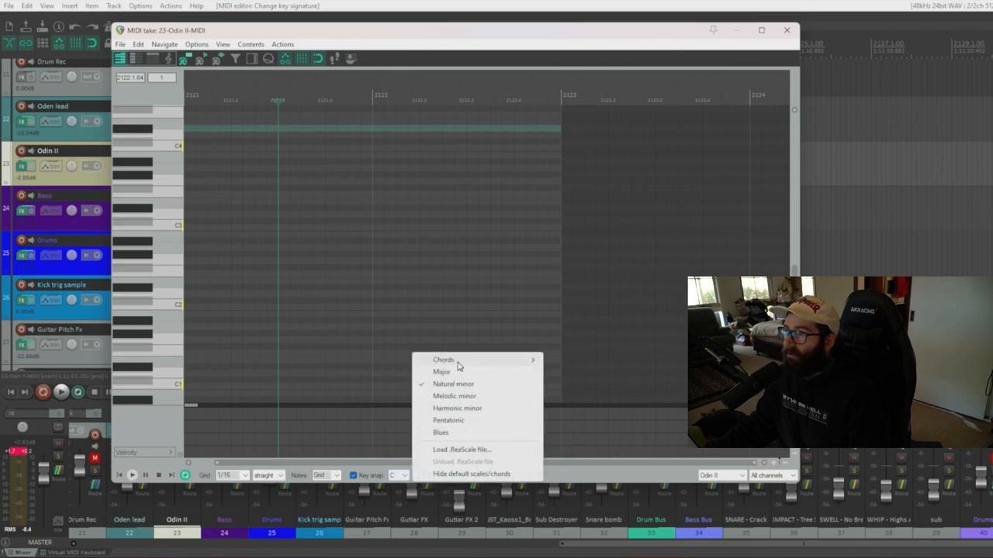
click(442, 371)
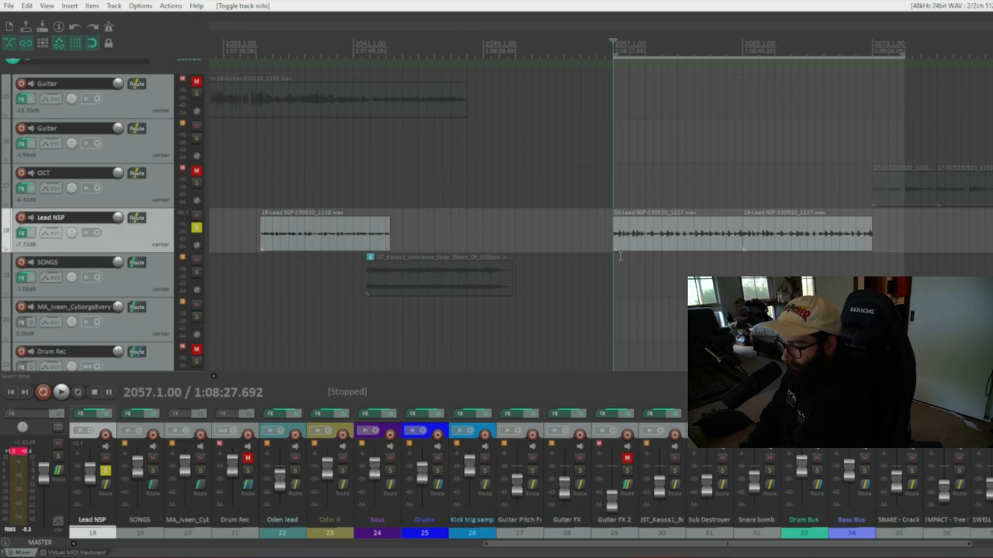
Play the soloed Oden lead track, then open its MIDI item
click(60, 392)
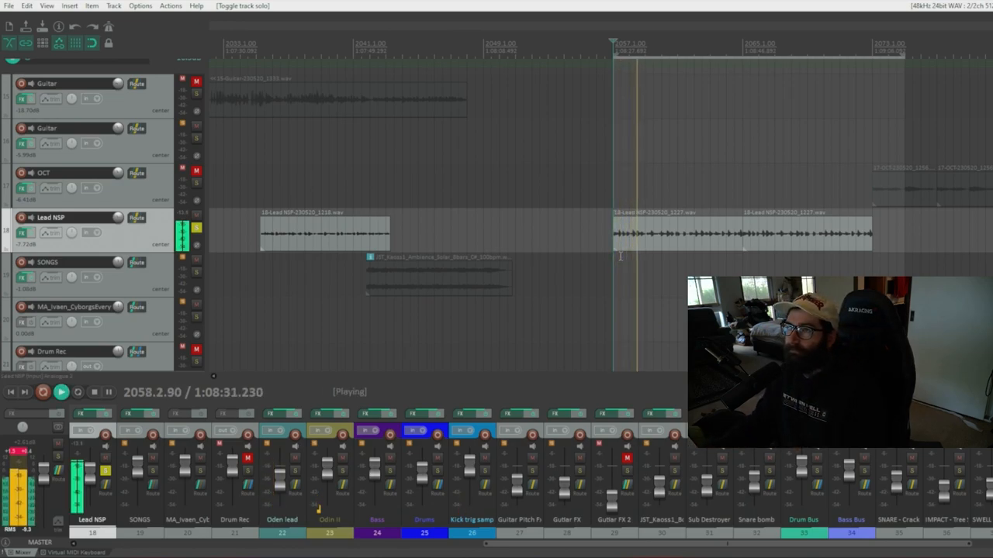
click(196, 228)
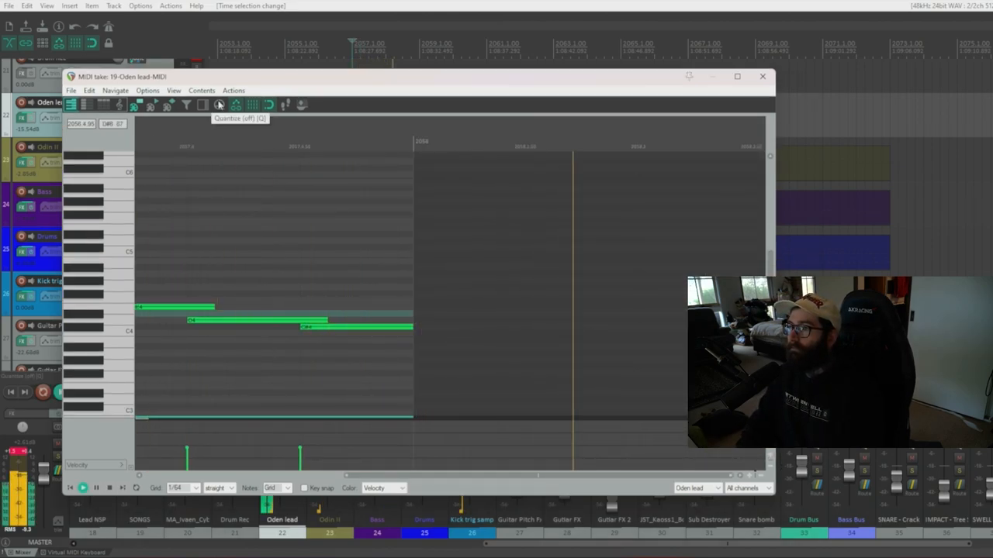
Open the exported riff in Guitar Pro and play it from bar 1
click(762, 76)
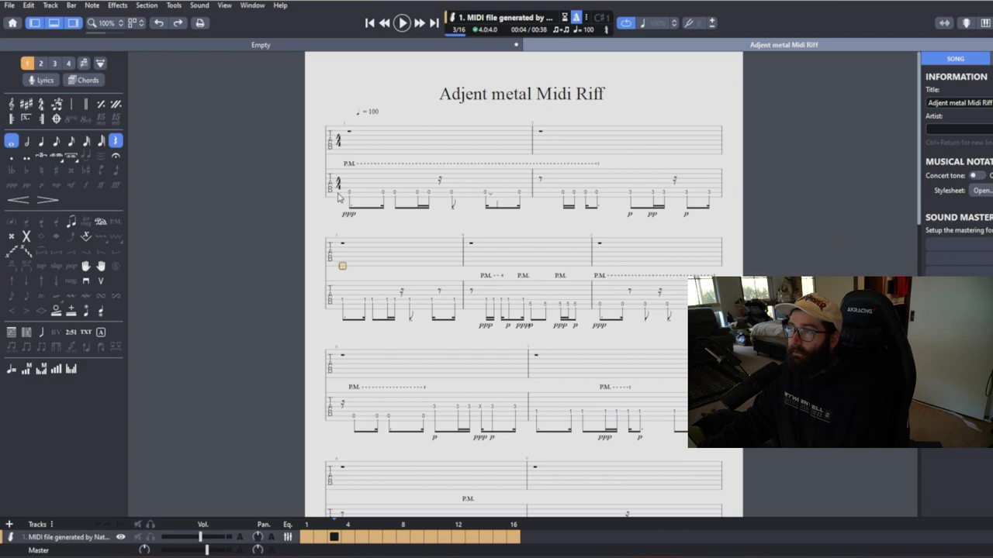
click(402, 23)
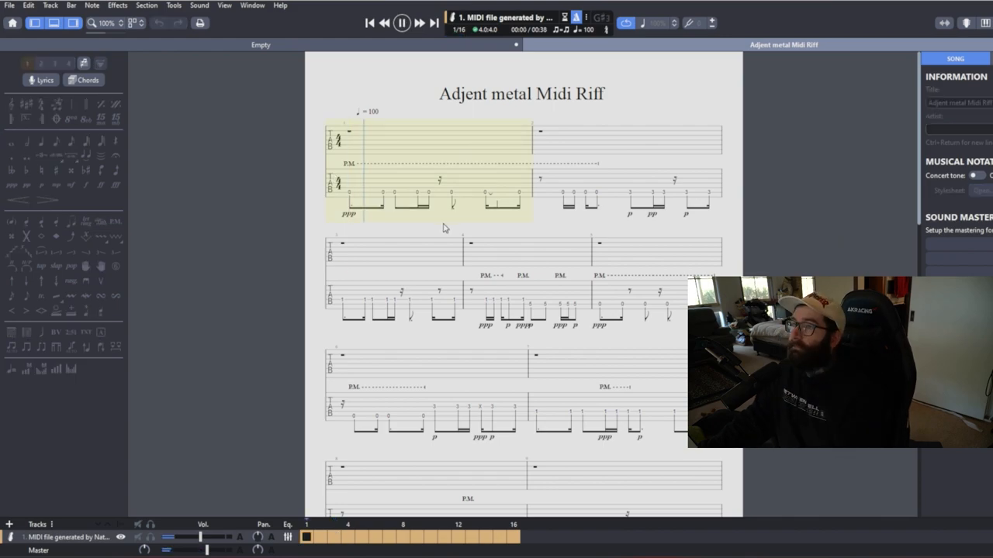